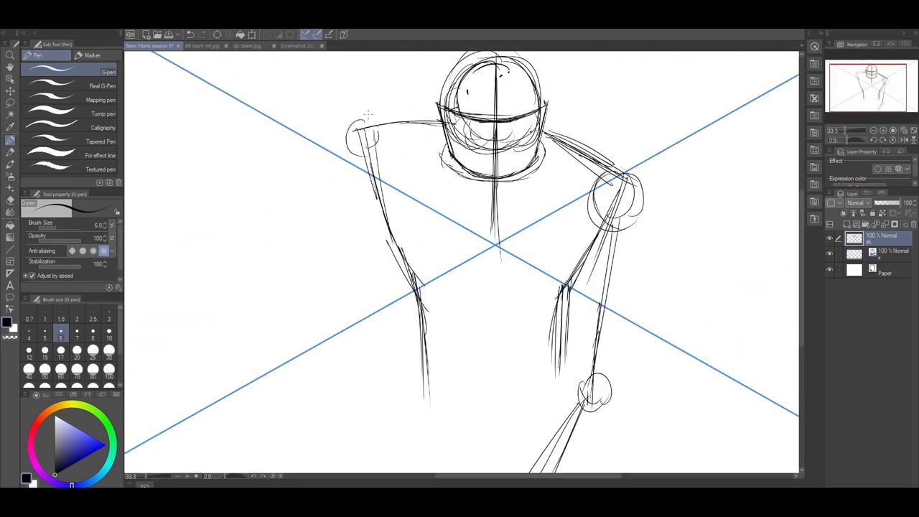
- Zoom the canvas toward the forearm and hand before rotating them
scroll(down, 3)
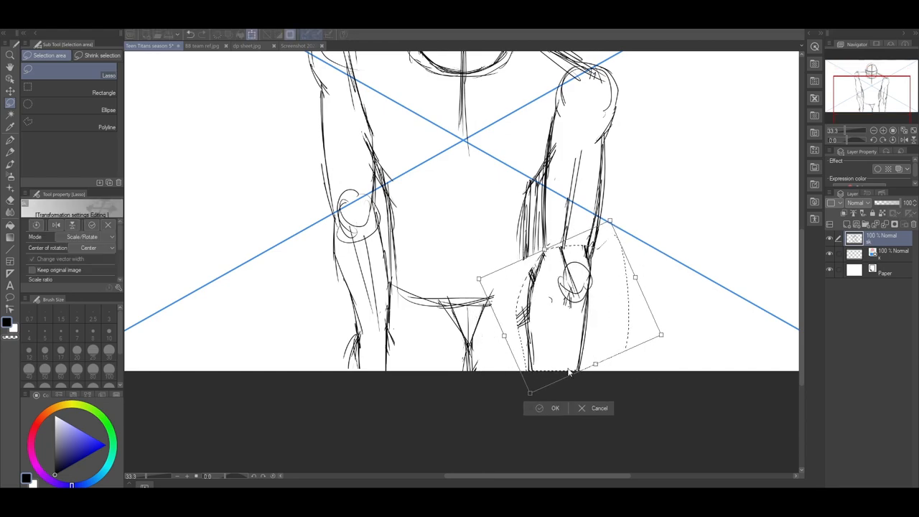
- Apply the arm rotation and move the view to add shoulder, torso and arm sketch lines
click(554, 408)
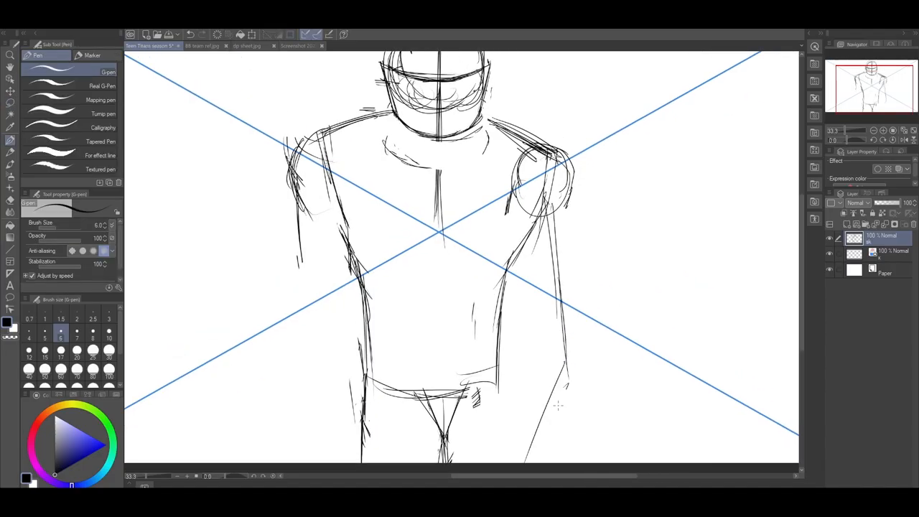
scroll(down, 3)
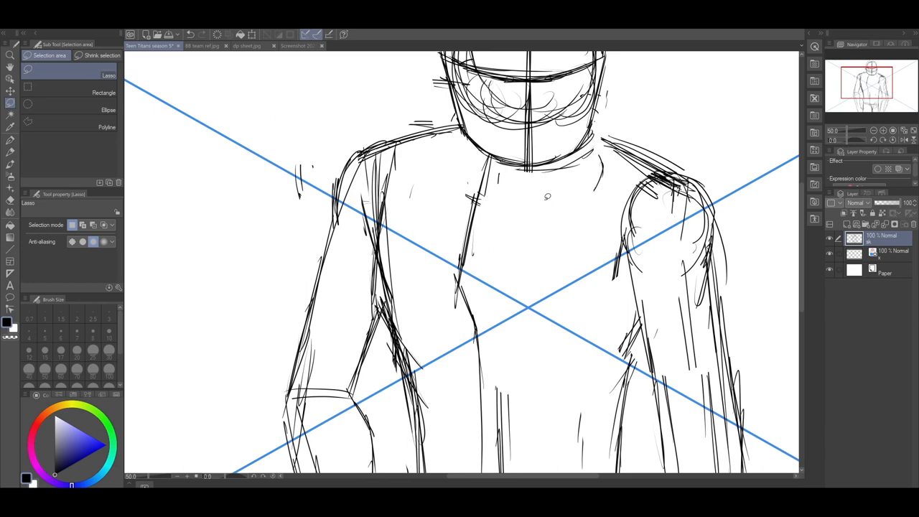
- Move the view onto the head to sketch the face, pointed ears and grin
scroll(down, 3)
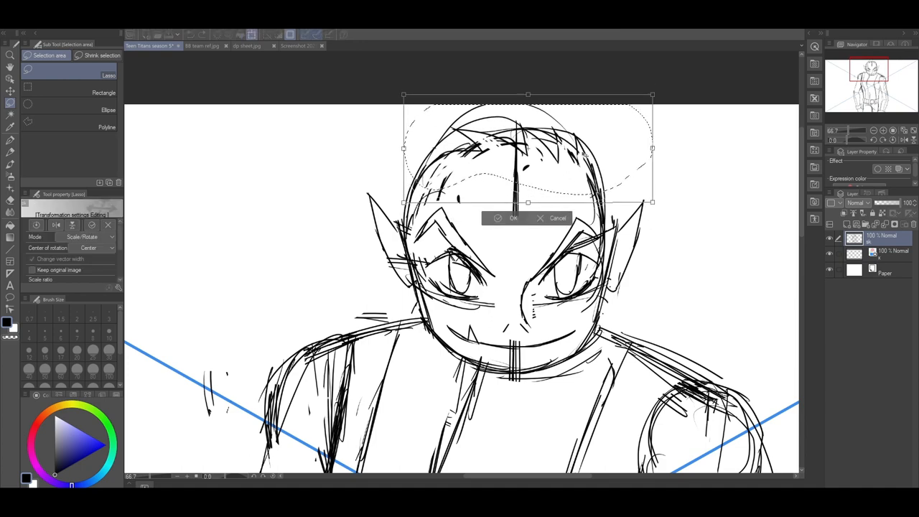
click(512, 218)
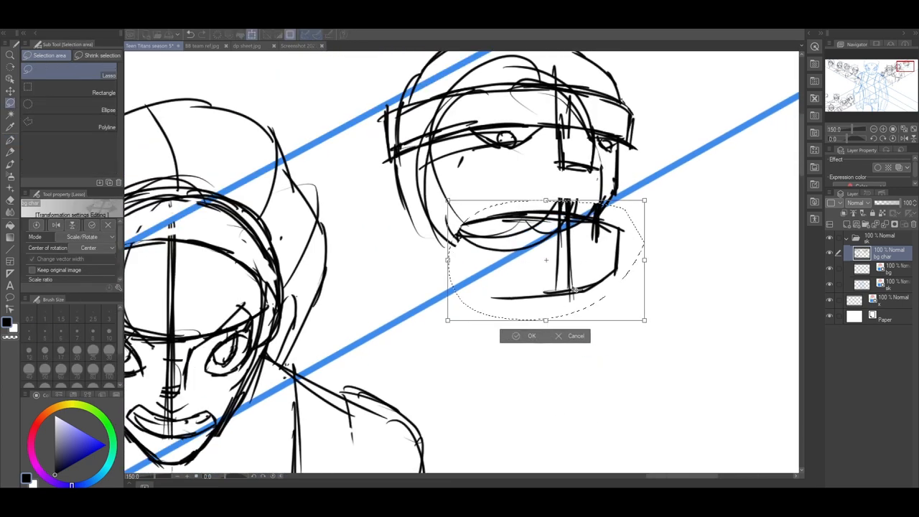
- Confirm the free transform reshaping the helmeted character's lower jaw
click(531, 336)
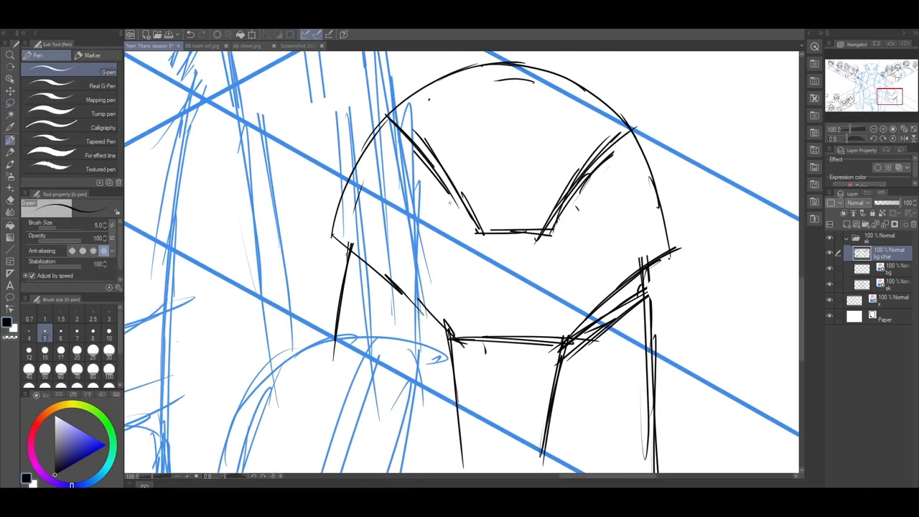
- Move the view over the blue guides to rough in the domed helmet and visor
scroll(down, 3)
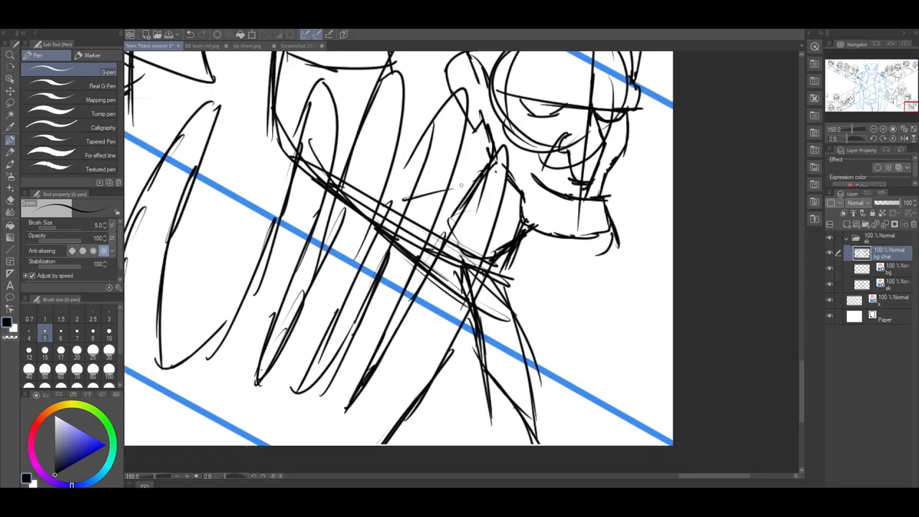
- Move the view to the diagonal panel for sketching the black figure's head and arms
scroll(down, 3)
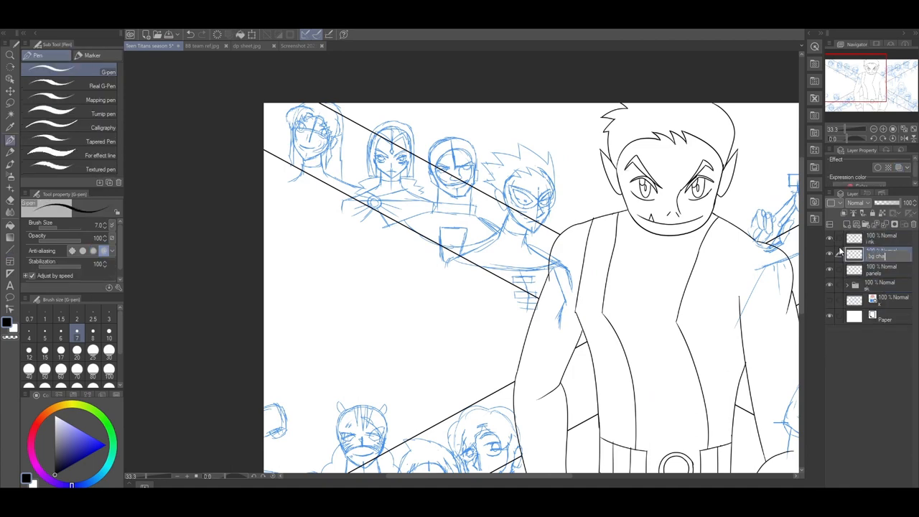
- Zoom into the lower panel to sketch the long-haired character's face in blue
click(878, 255)
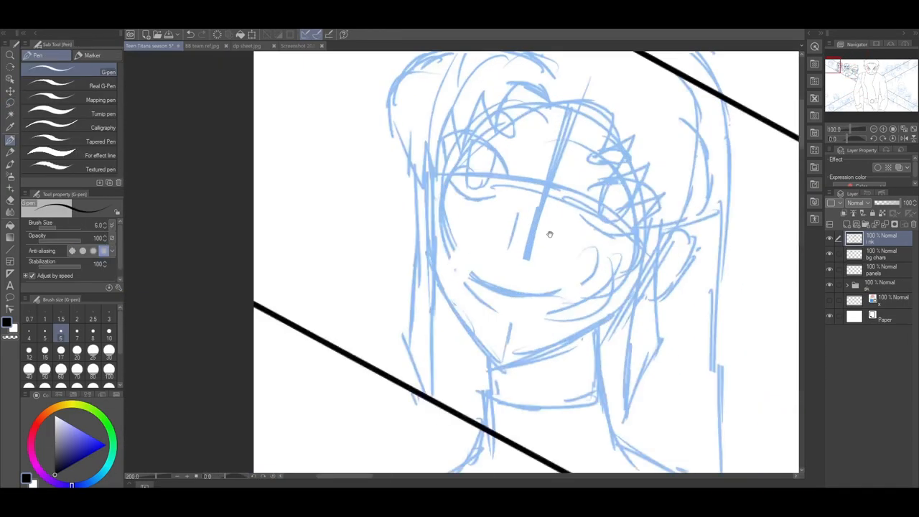
- Ink a panel divider stroke across the top of the diagonal border
drag(445, 201, 639, 158)
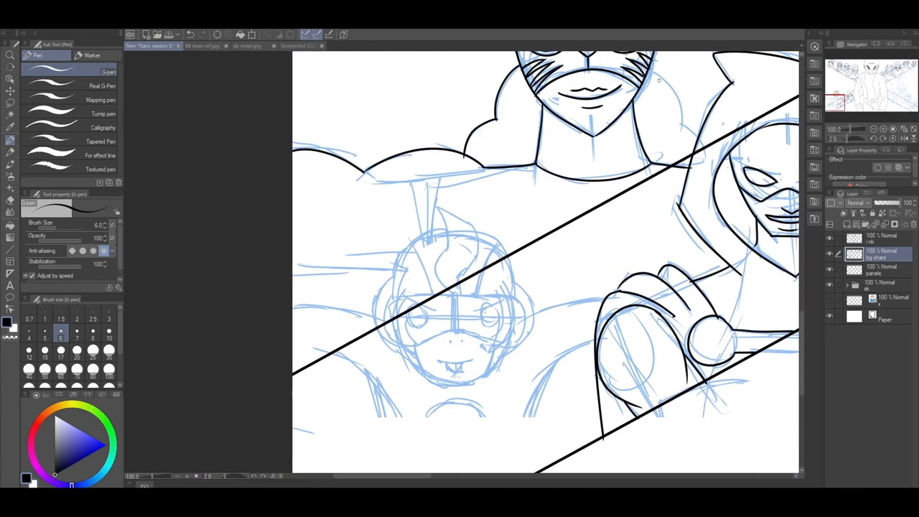
- Ink a bold stroke on the snarling villain's face over the blue sketch
drag(657, 79, 678, 155)
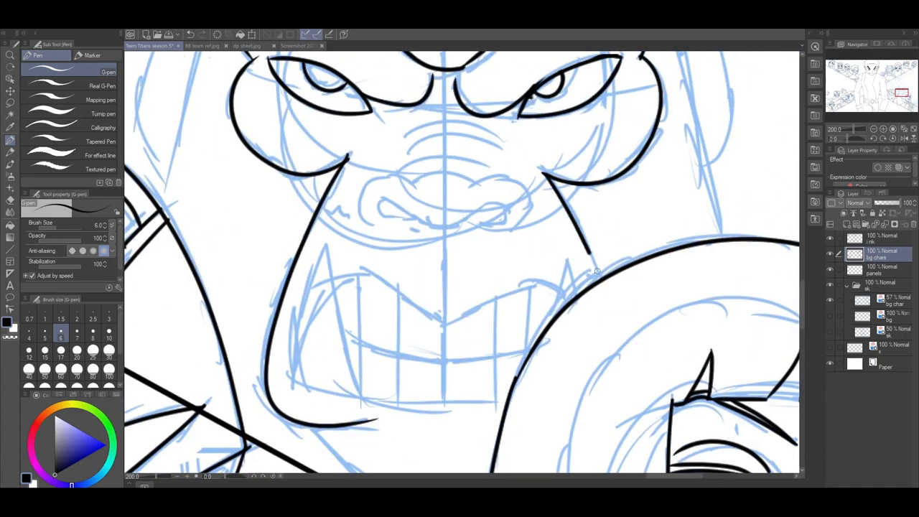
- Move the view along the hand and panel edge while inking over the goggled villain sketch
scroll(down, 3)
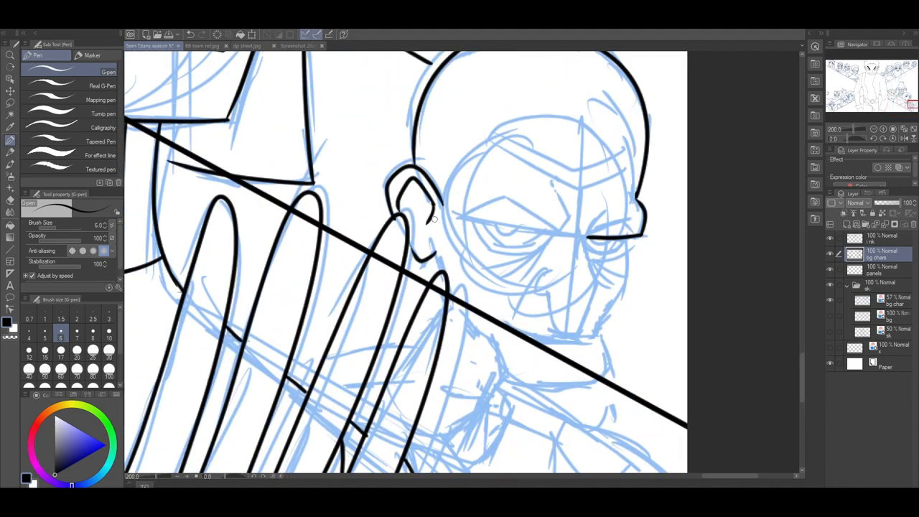
scroll(down, 3)
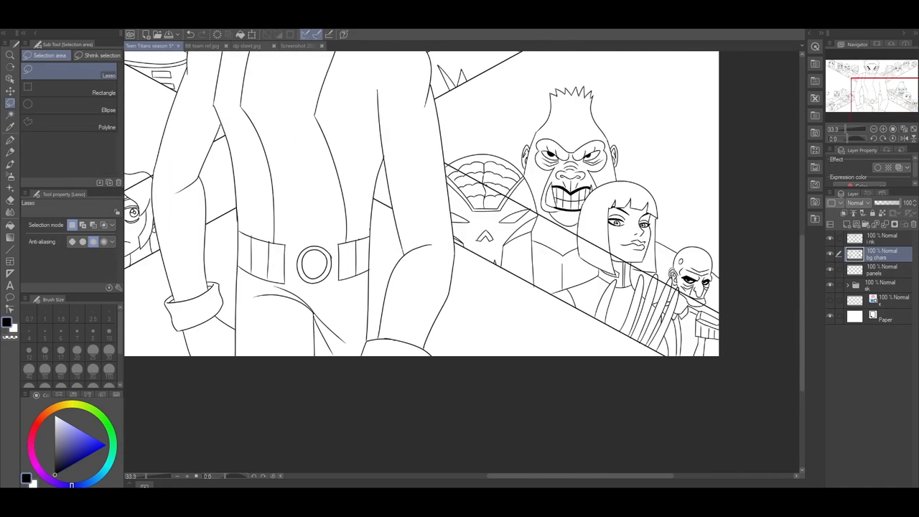
- Hide the blue sketch layer so only the finished black line art remains
click(342, 44)
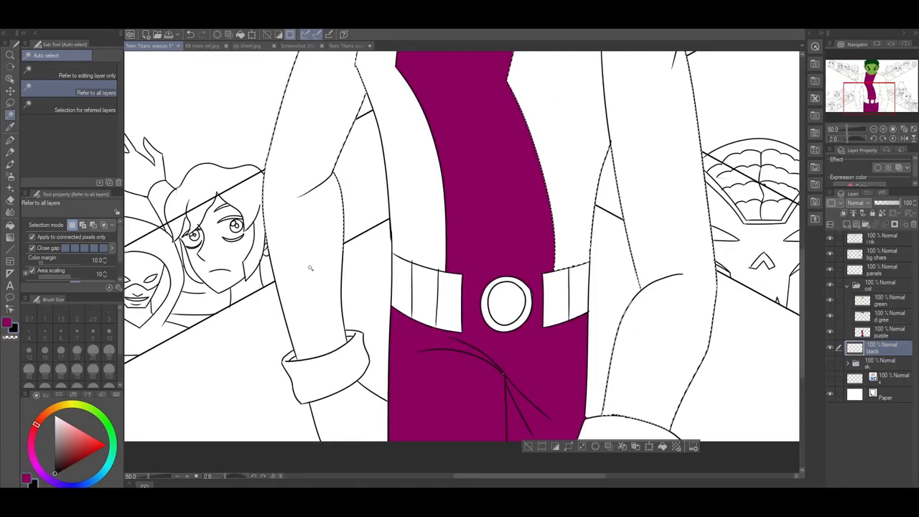
- Fill Beast Boy's suit torso with flat magenta on the colour layer
click(190, 44)
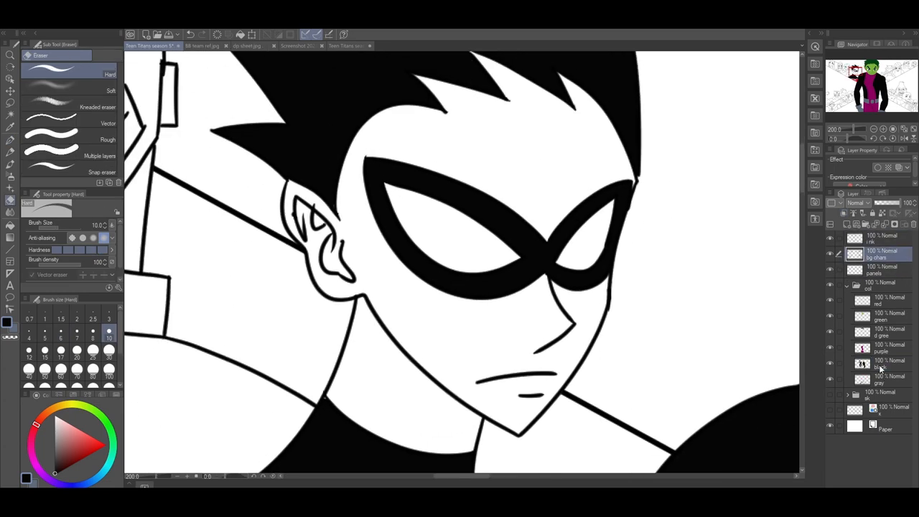
- Fill Robin's spiky hair and eye mask with solid black
click(341, 44)
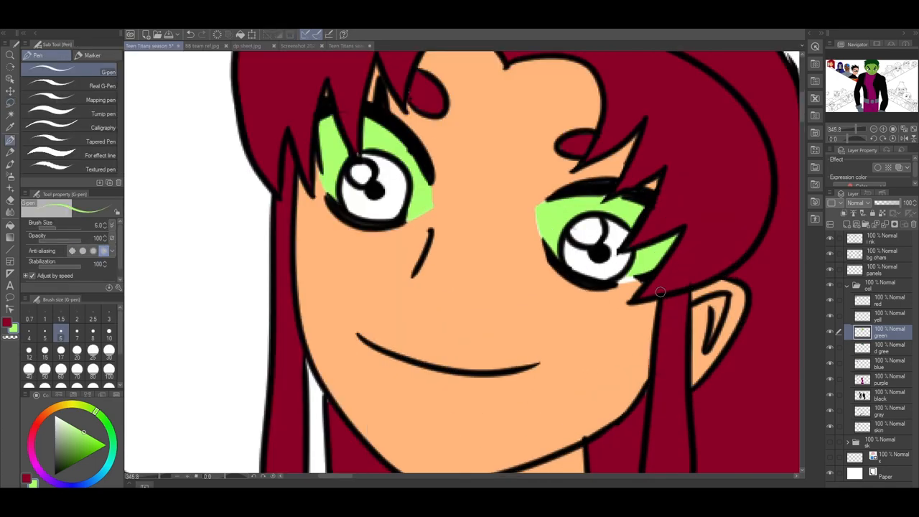
- Fill Starfire's skin tan, hair crimson and eye area green on new layers
click(890, 428)
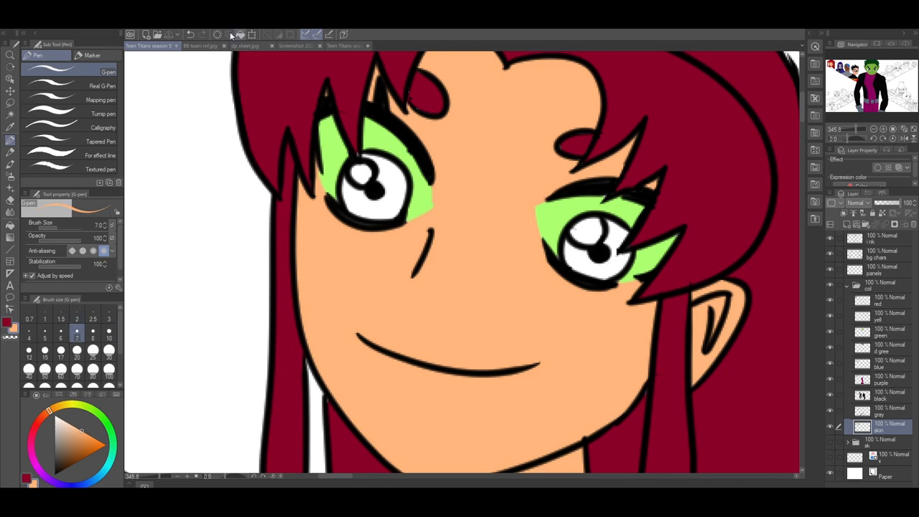
click(342, 46)
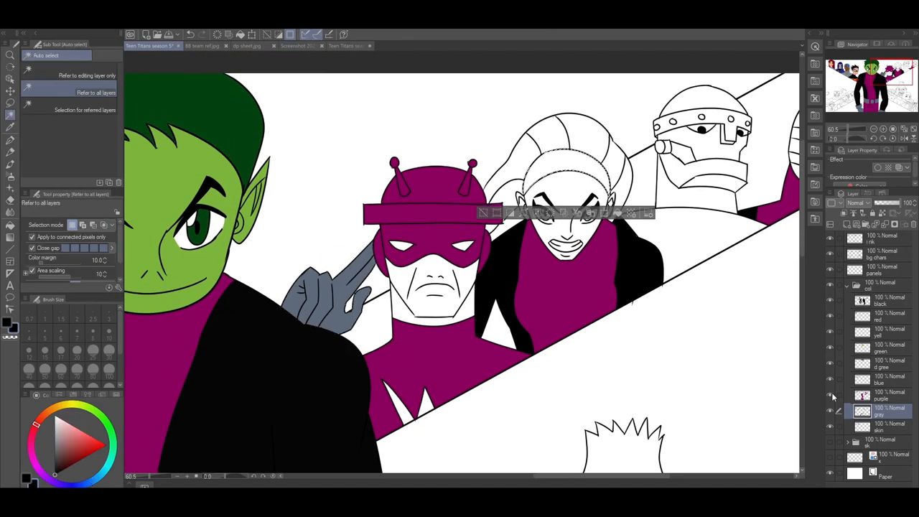
- Switch to the villain reference sheet document tab
click(237, 44)
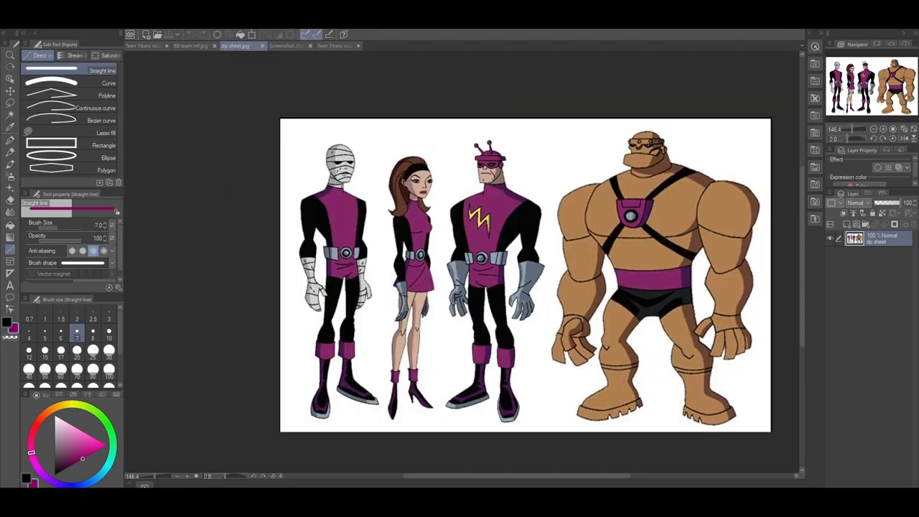
- Sample the masked villain's skin tone from the reference and fill his face with it
click(147, 46)
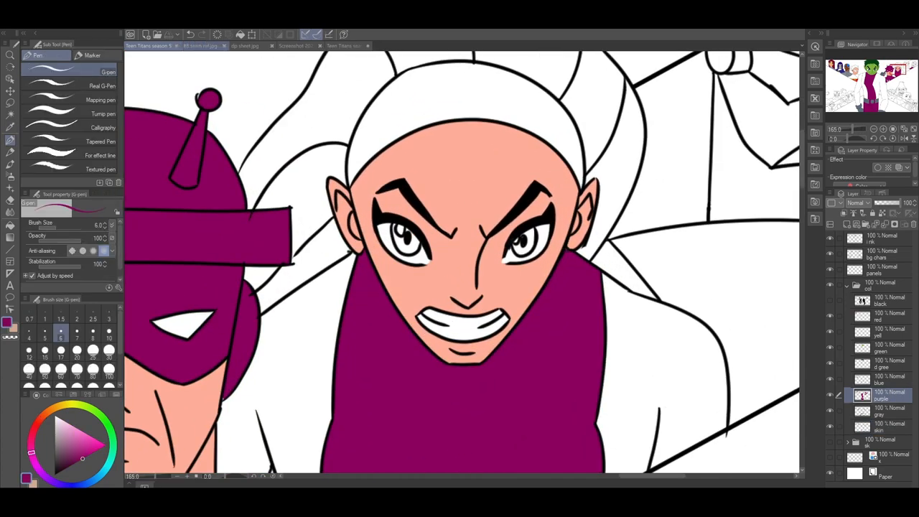
click(188, 46)
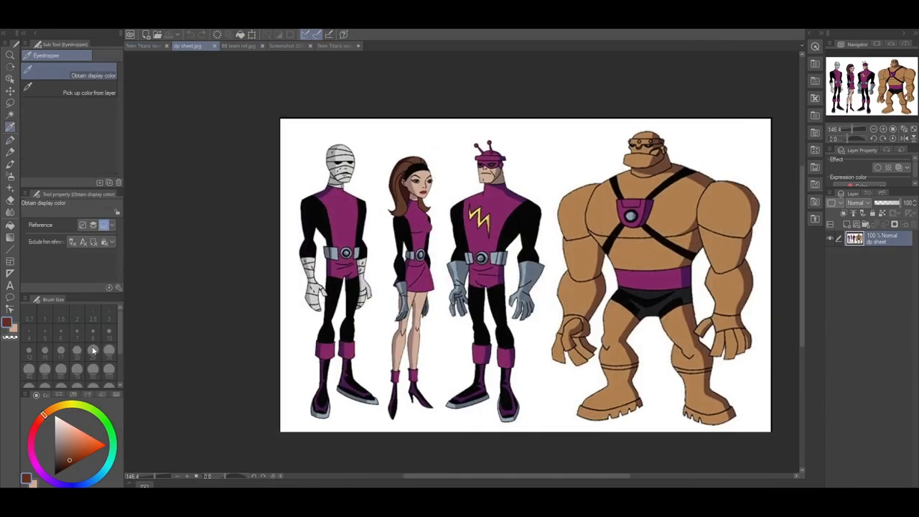
click(149, 45)
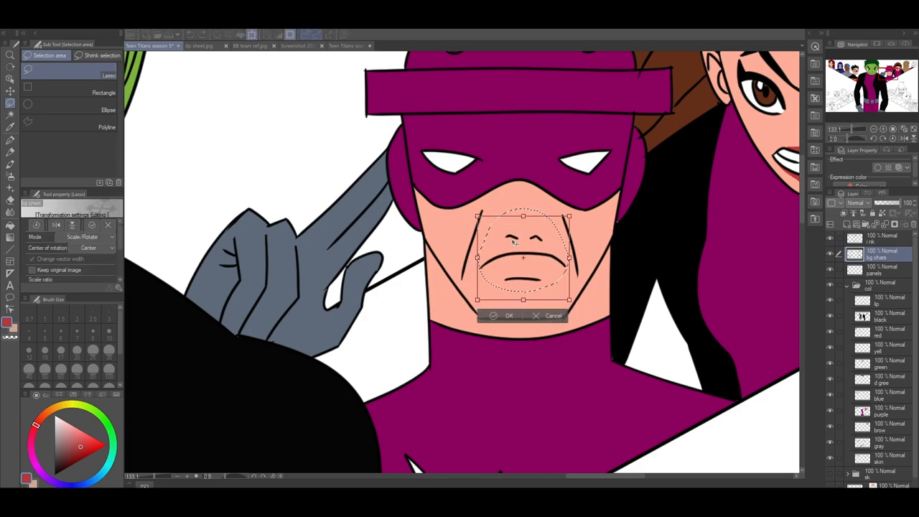
- Confirm the masked villain's resized lower face and move to the uncoloured lower panel
click(194, 44)
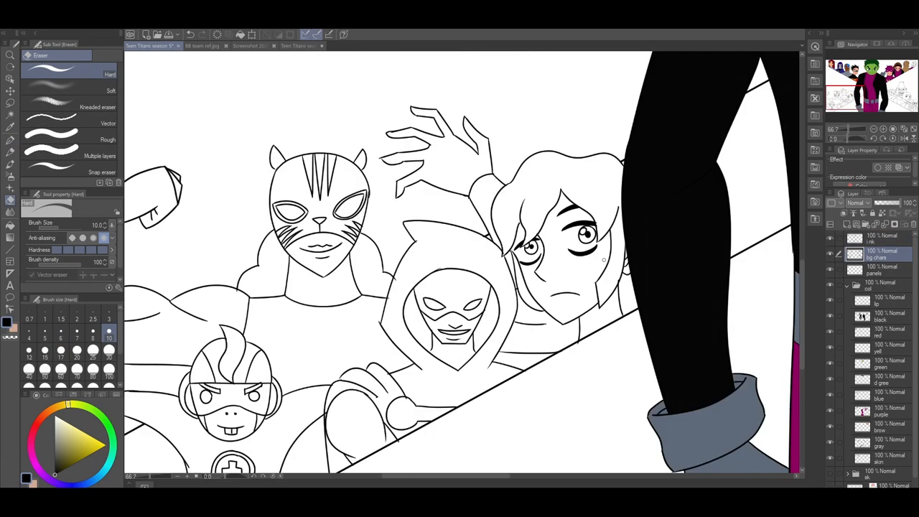
- Fill the hooded villain's hood blue, skin brown and mask white
click(189, 45)
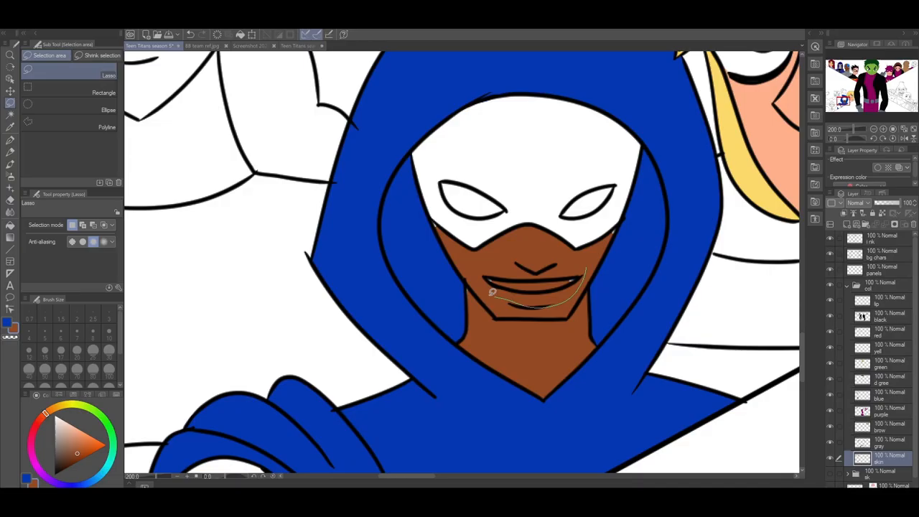
click(189, 44)
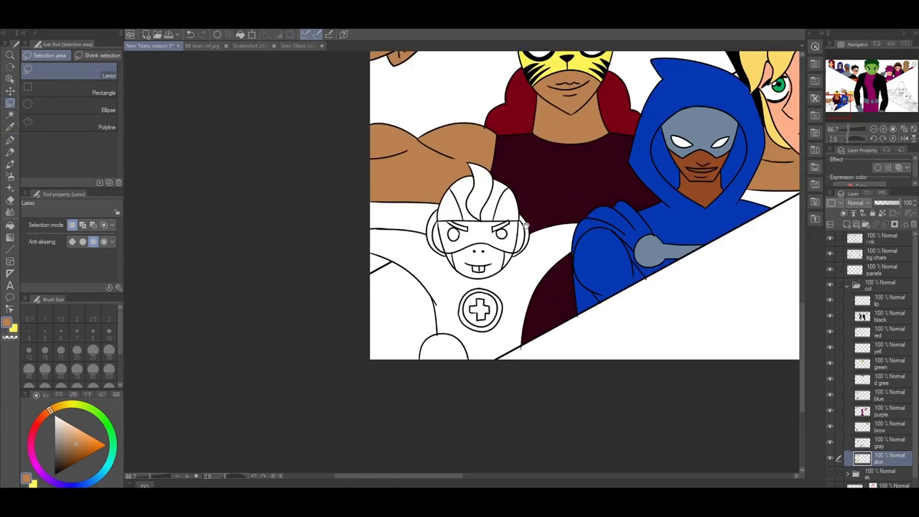
- Fill the helmeted hero's crest red, visor yellow and chest cross emblem red
click(201, 44)
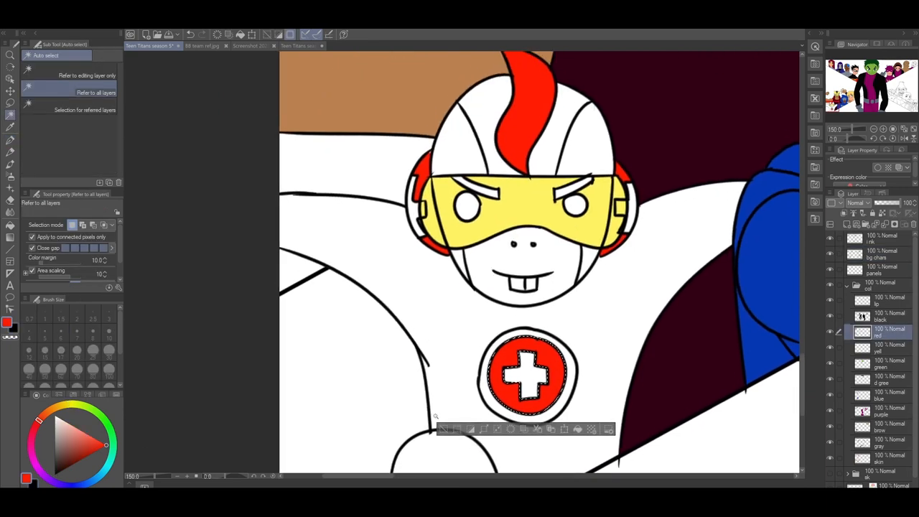
click(887, 316)
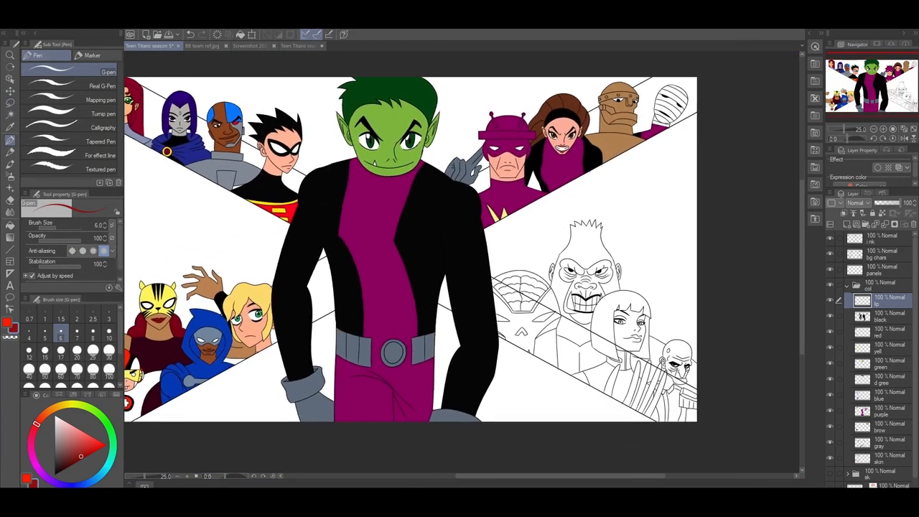
- Paint the lower-right woman's hair navy, eyes blue and lips dark red
click(189, 46)
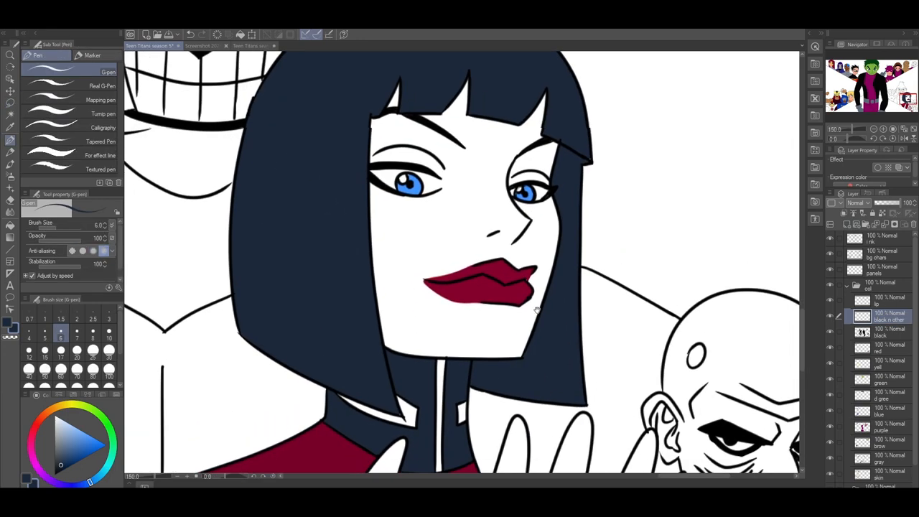
- Zoom toward the lower-right panel to reach the remaining outlined shapes for navy fills
scroll(down, 3)
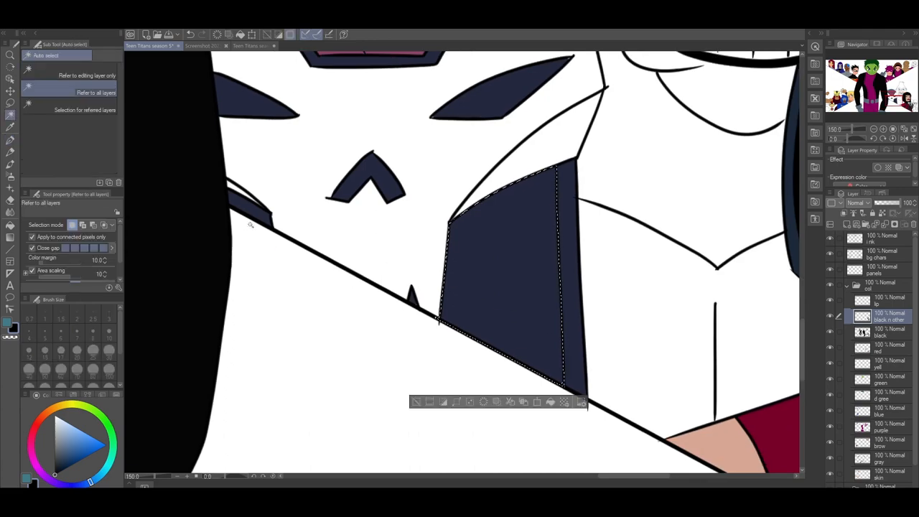
- Use the menu bar command to continue finishing flat colours on the colour layers
click(208, 46)
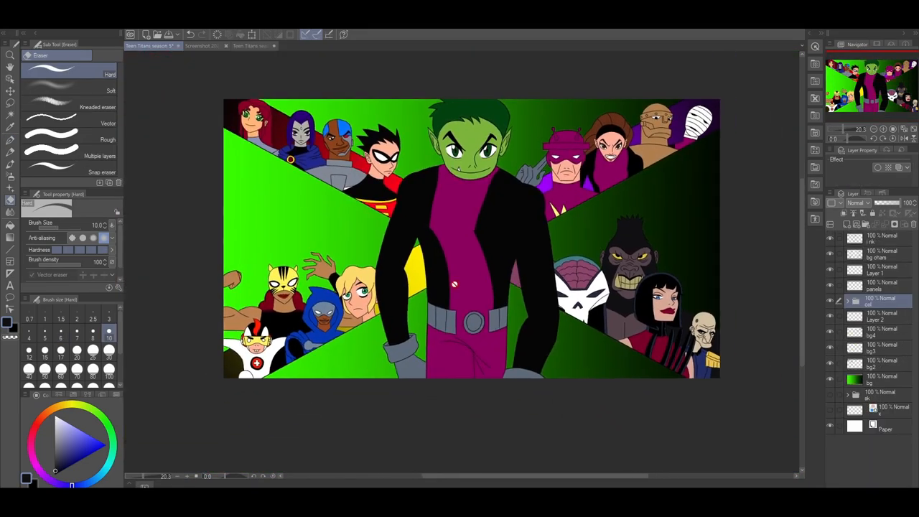
click(878, 316)
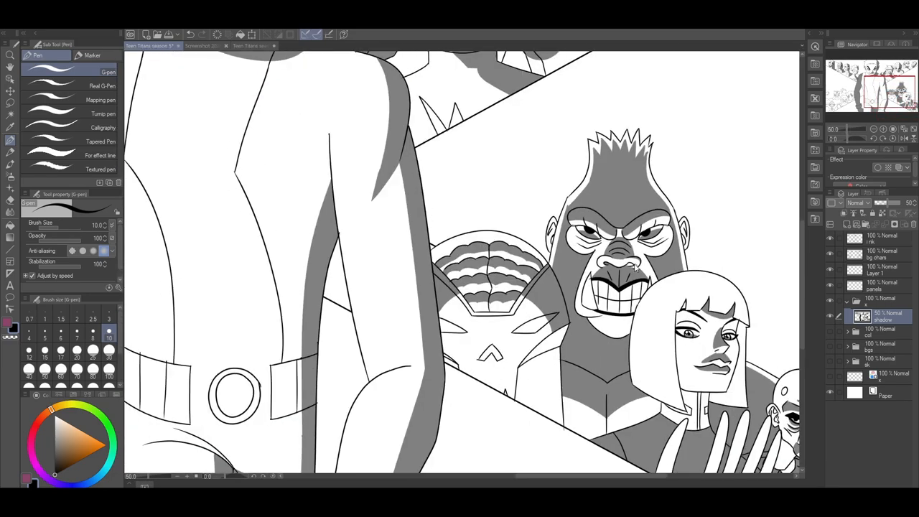
- Shade the hooded hero's face in grey, then hide the greyscale view layer to restore full colour
scroll(down, 3)
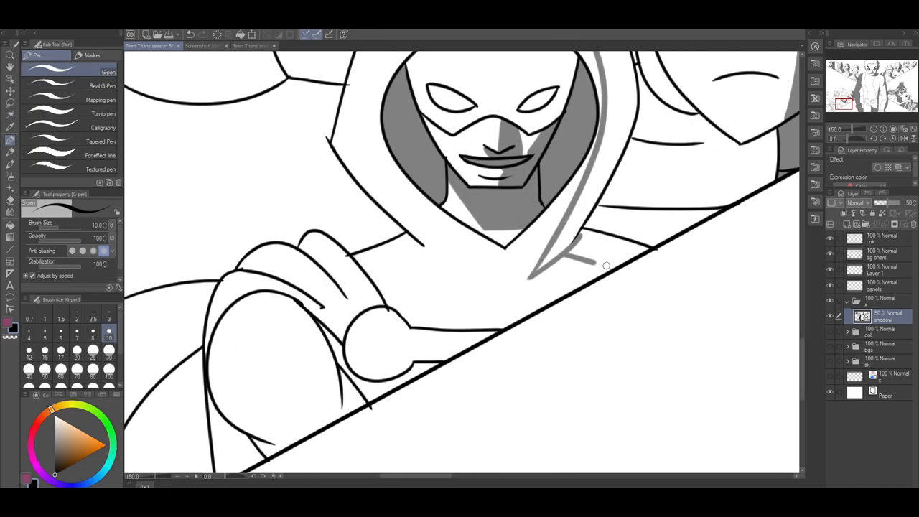
click(10, 115)
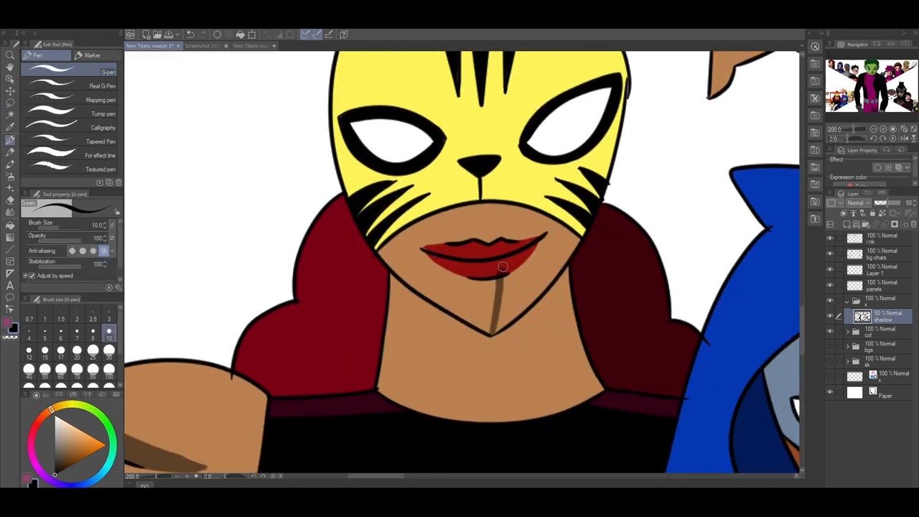
- Lay a short vertical gradient stroke on the background layer for the green-to-black fill
drag(502, 267, 499, 244)
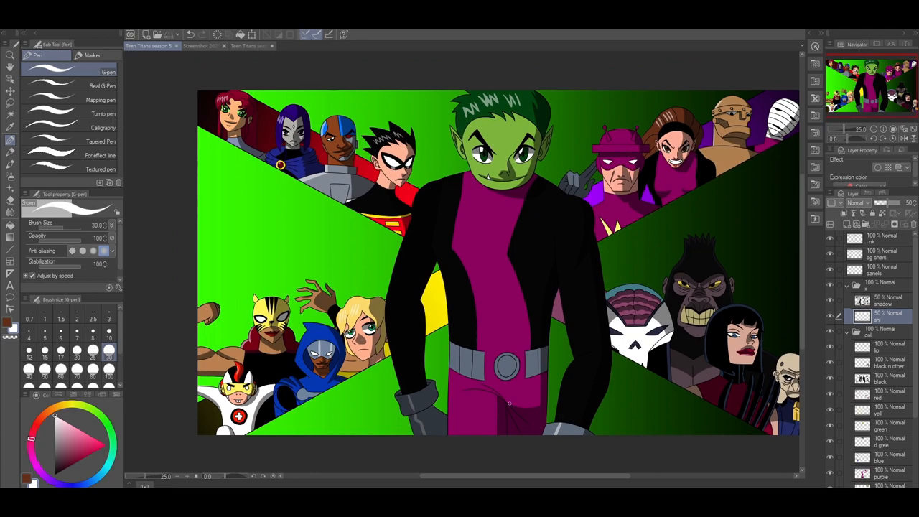
- Draw straight white pen strokes along the diagonal edge beneath the villains' panel
scroll(down, 3)
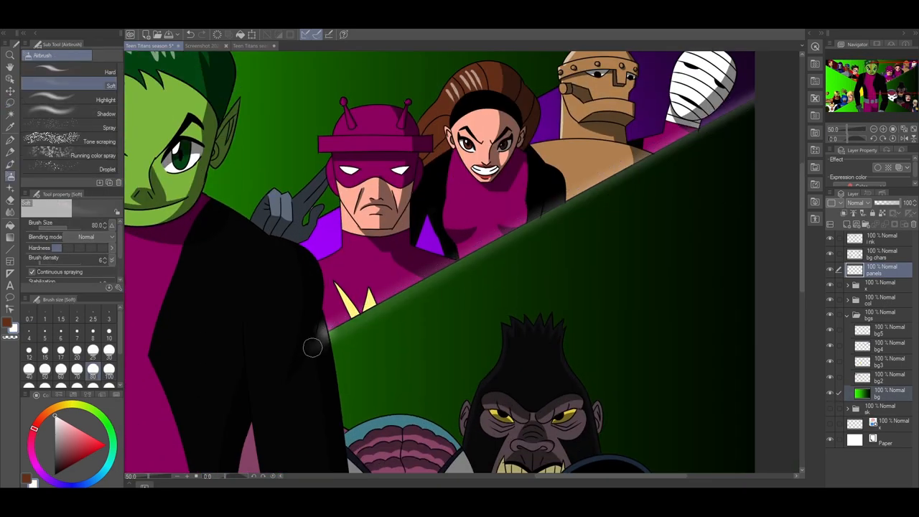
drag(315, 349, 754, 94)
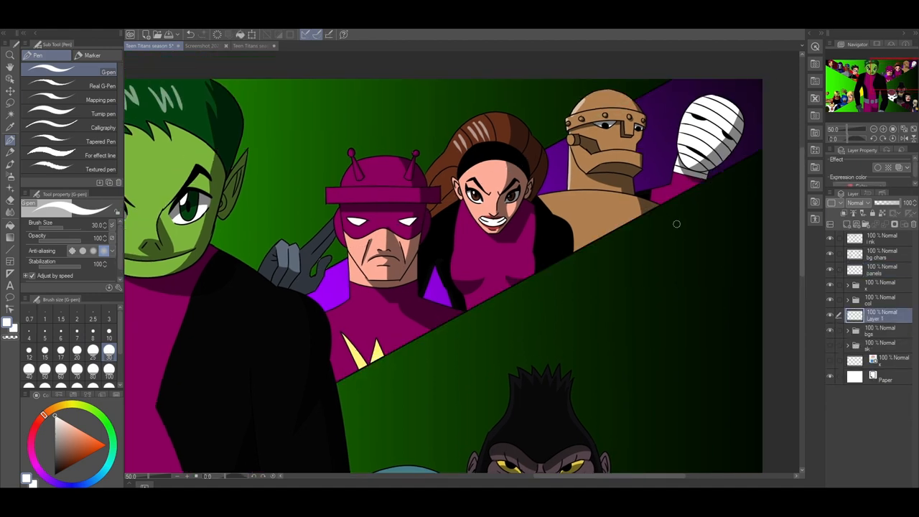
drag(287, 290, 672, 79)
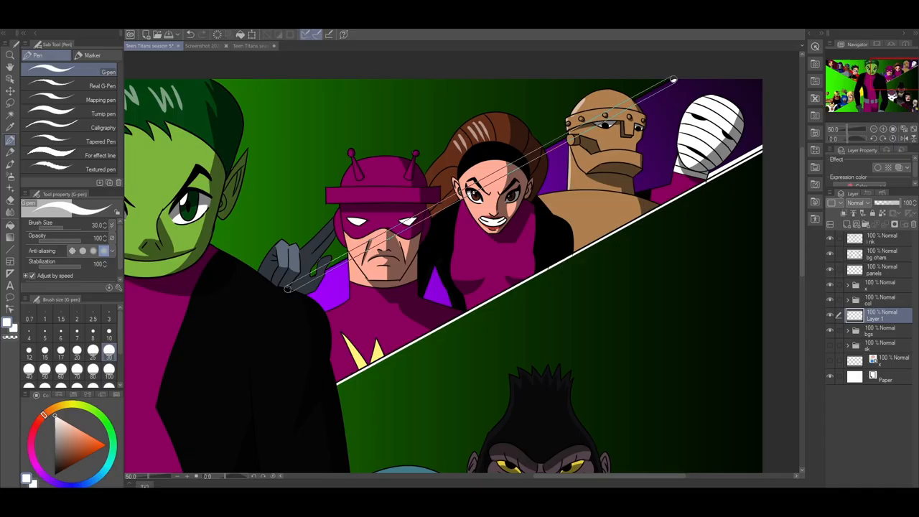